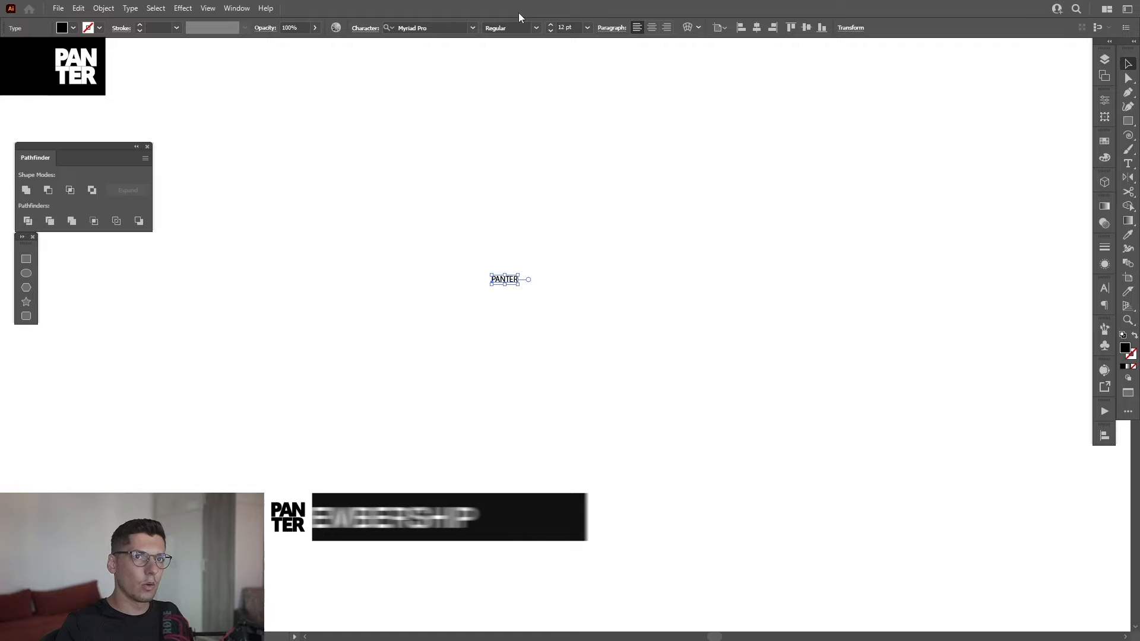
Set PANTER in the Impact font and expand it into outlined letter shapes
{"action": "type", "text": "IMPACT"}
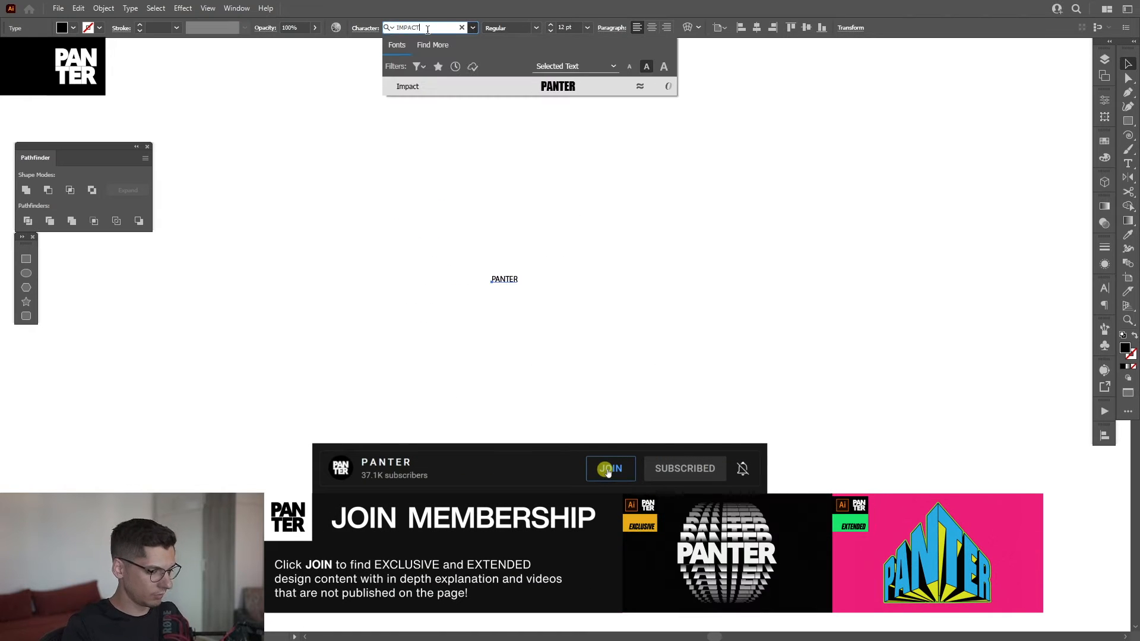
{"action": "left_click", "coordinate": [408, 86]}
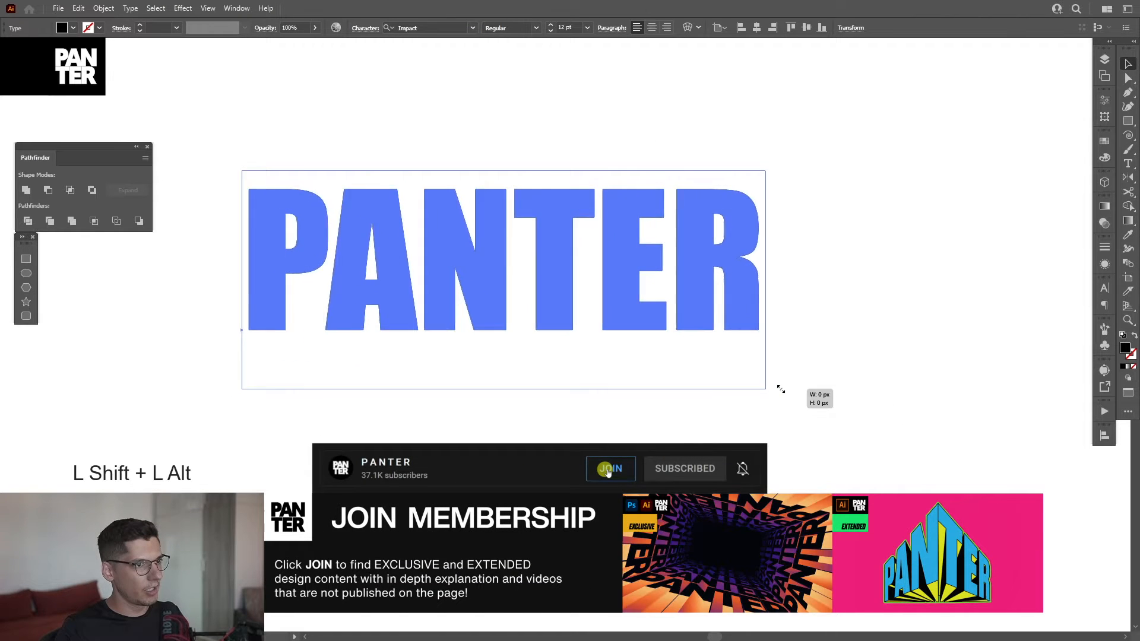
{"action": "left_click", "coordinate": [103, 7]}
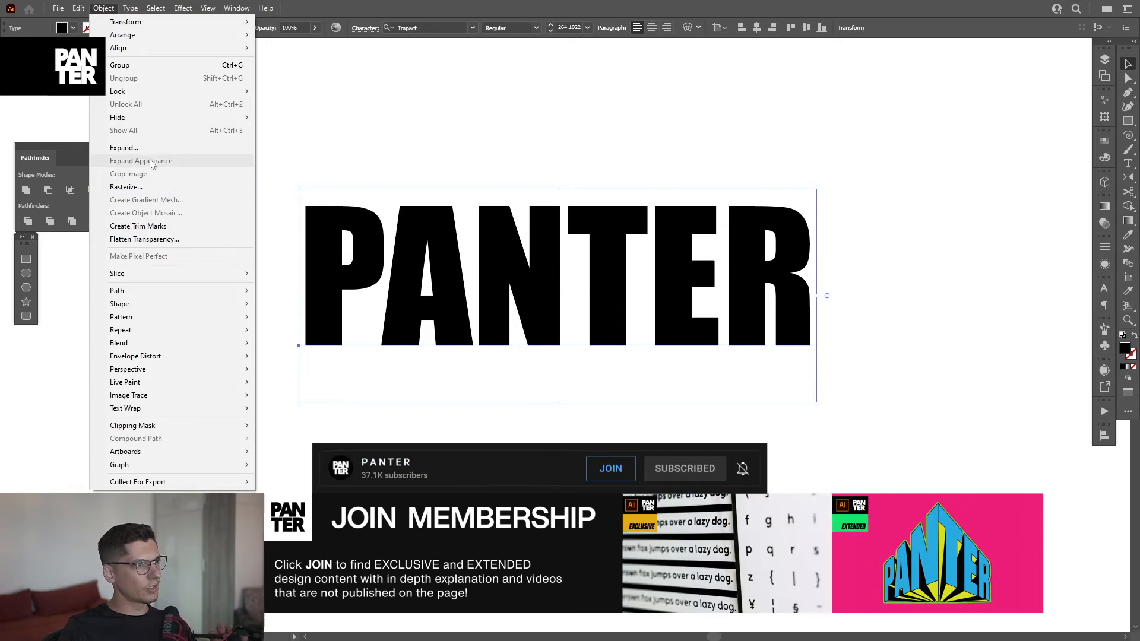
{"action": "left_click", "coordinate": [140, 160]}
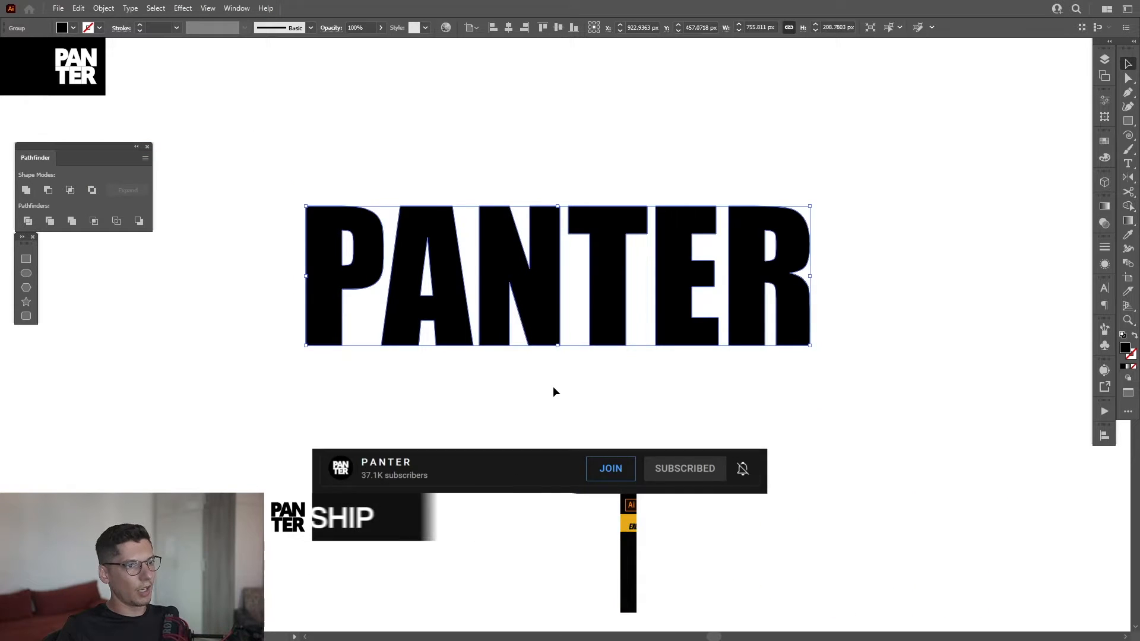
Ungroup the PANTER outlines and group the T, E and R letters
{"action": "left_click_drag", "start_coordinate": [560, 276], "coordinate": [560, 378]}
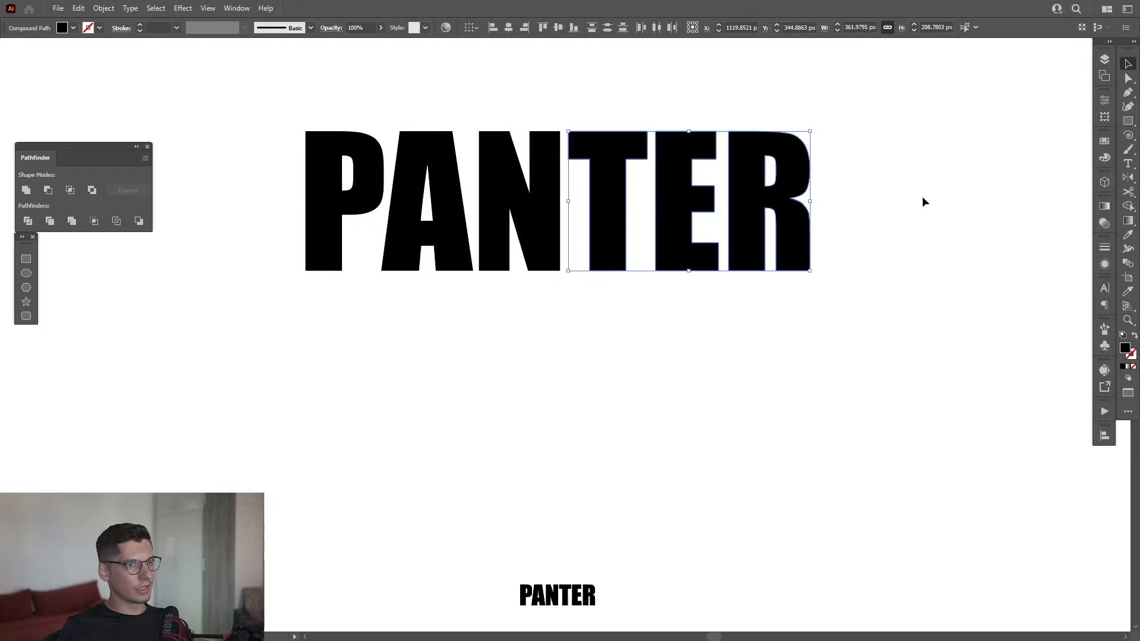
{"action": "right_click", "coordinate": [767, 182]}
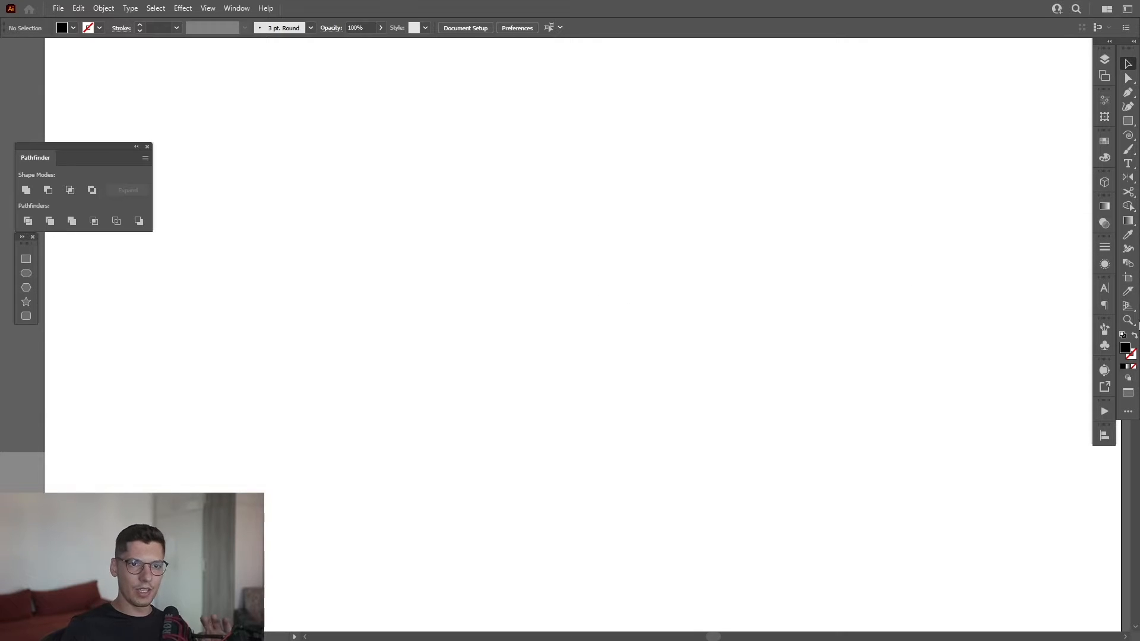
{"action": "mouse_move", "coordinate": [1127, 305]}
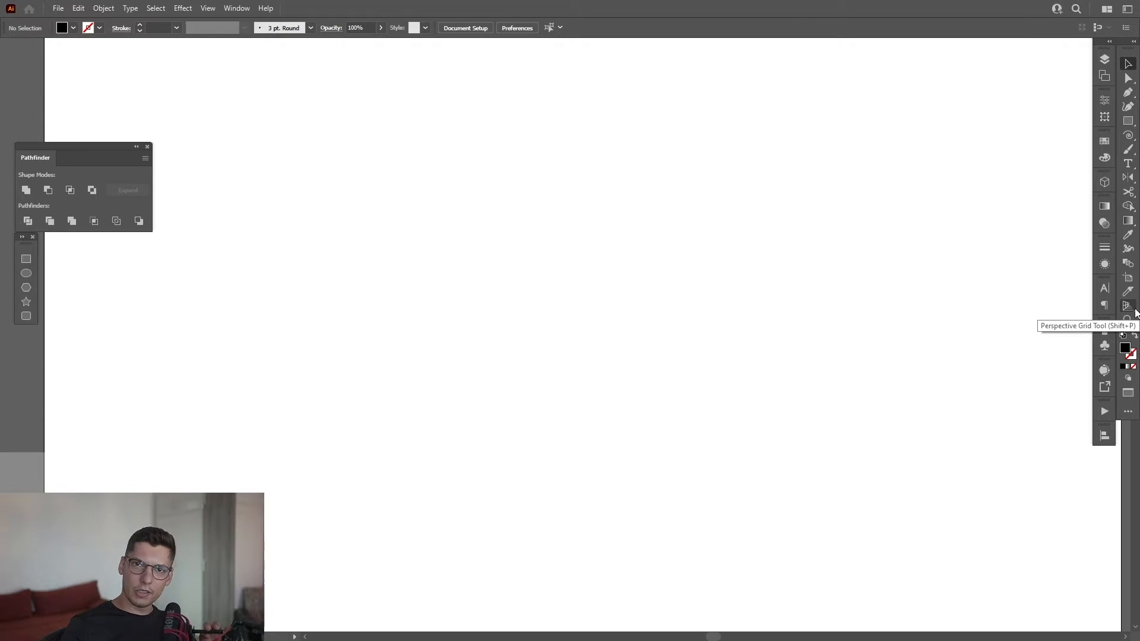
Show the two-point perspective grid, raise its ground level and stretch the vertical planes taller
{"action": "left_click", "coordinate": [1127, 305]}
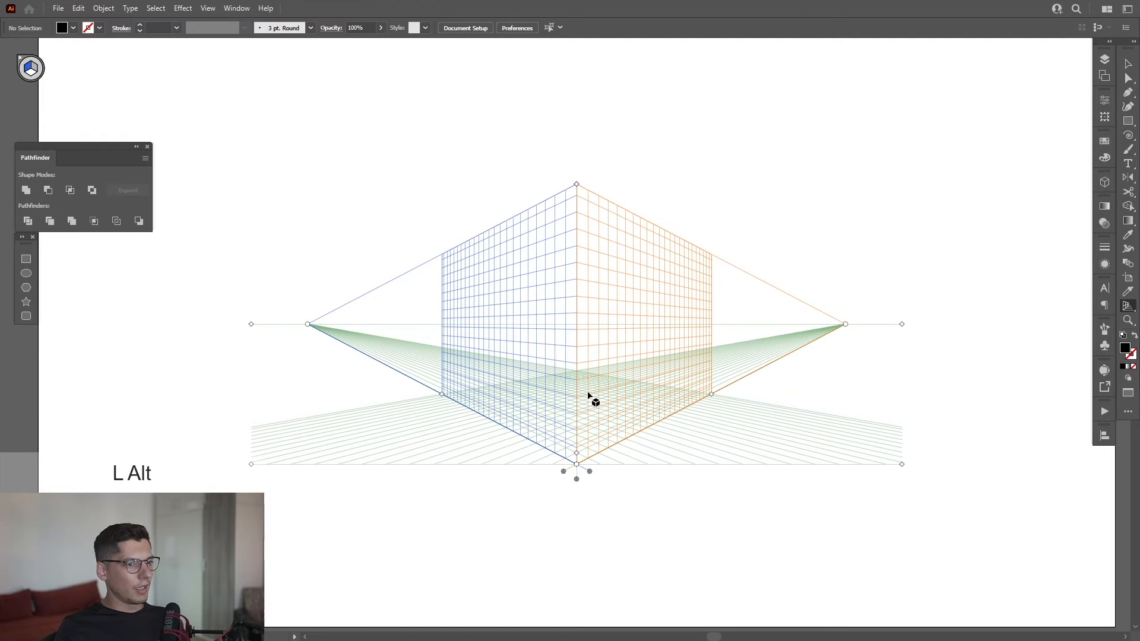
{"action": "left_click_drag", "start_coordinate": [577, 470], "coordinate": [576, 383]}
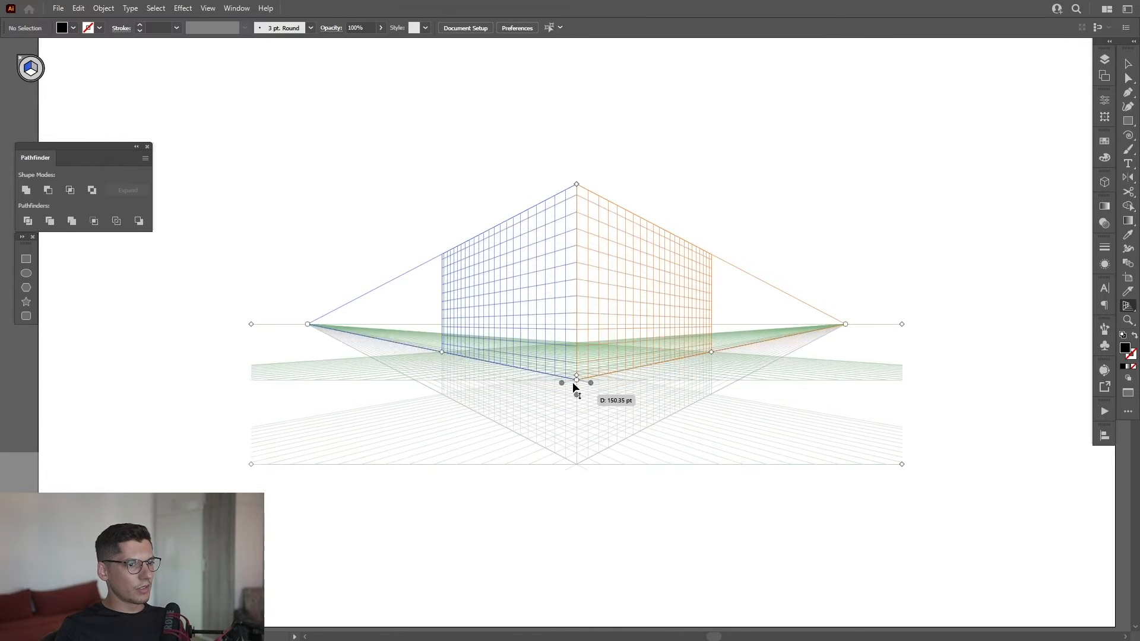
{"action": "left_click_drag", "start_coordinate": [576, 381], "coordinate": [576, 271]}
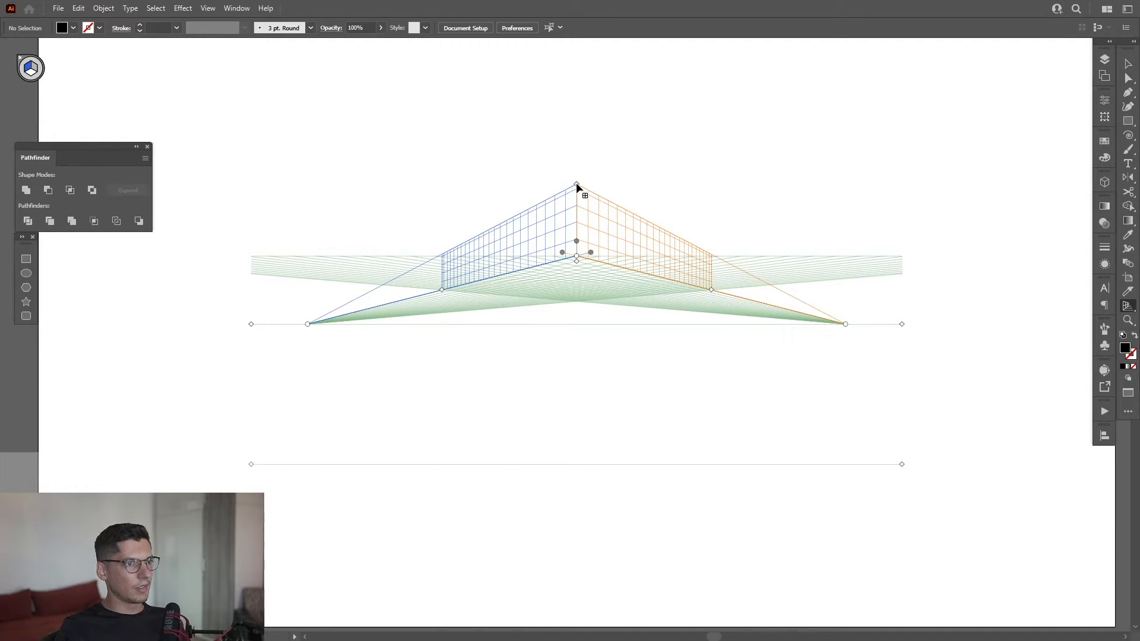
{"action": "left_click_drag", "start_coordinate": [576, 183], "coordinate": [576, 91]}
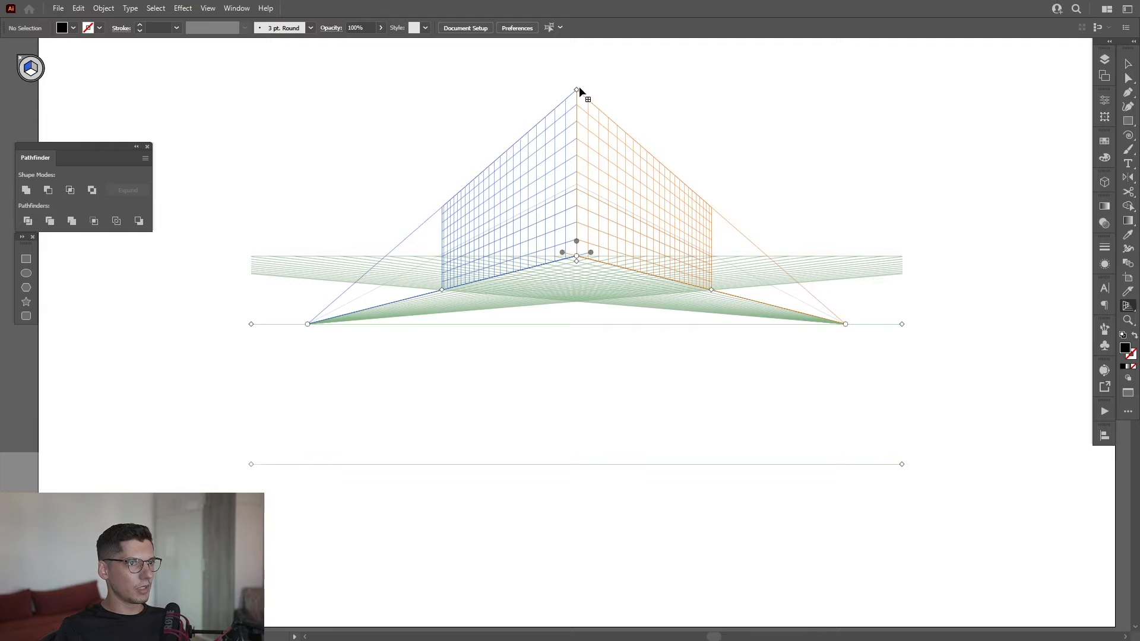
{"action": "left_click_drag", "start_coordinate": [577, 91], "coordinate": [577, 57]}
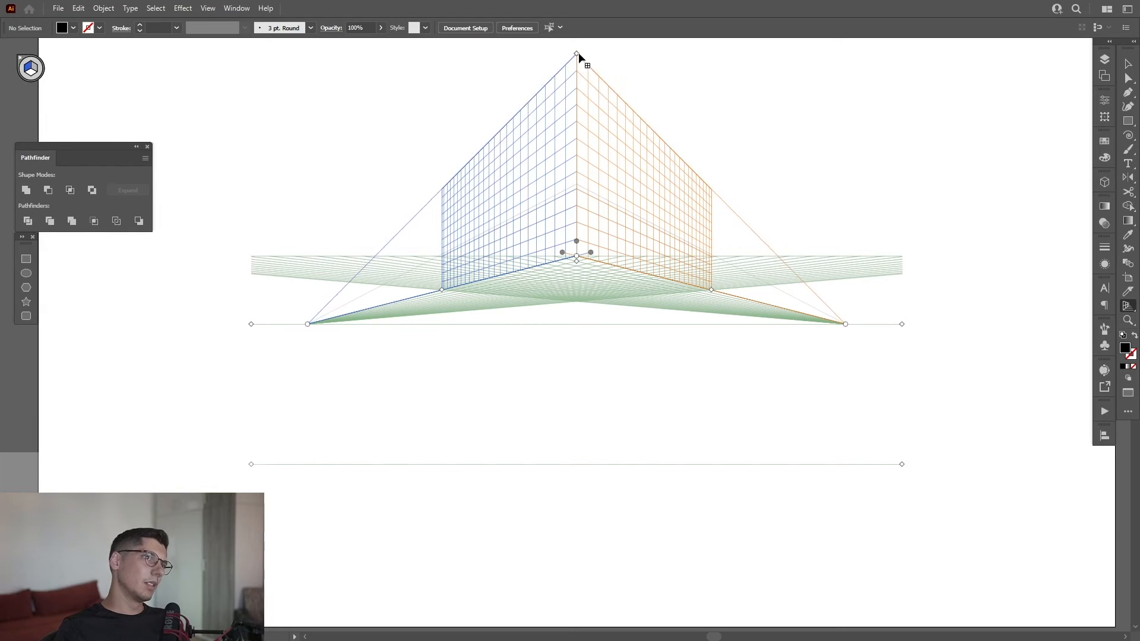
{"action": "left_click_drag", "start_coordinate": [576, 55], "coordinate": [576, 72]}
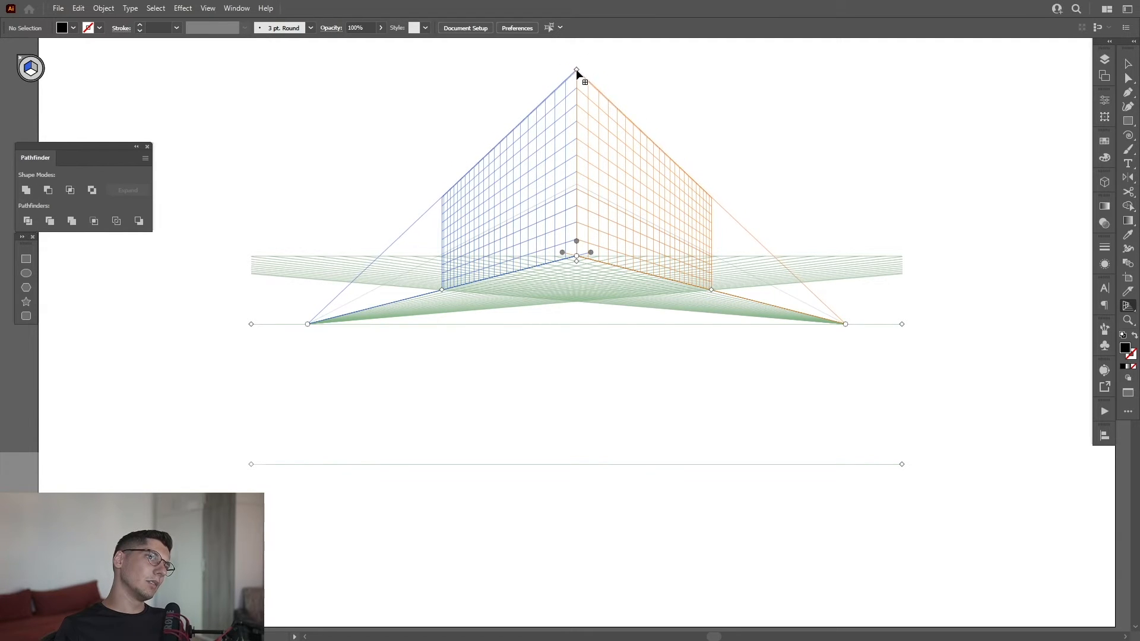
{"action": "key", "text": "space"}
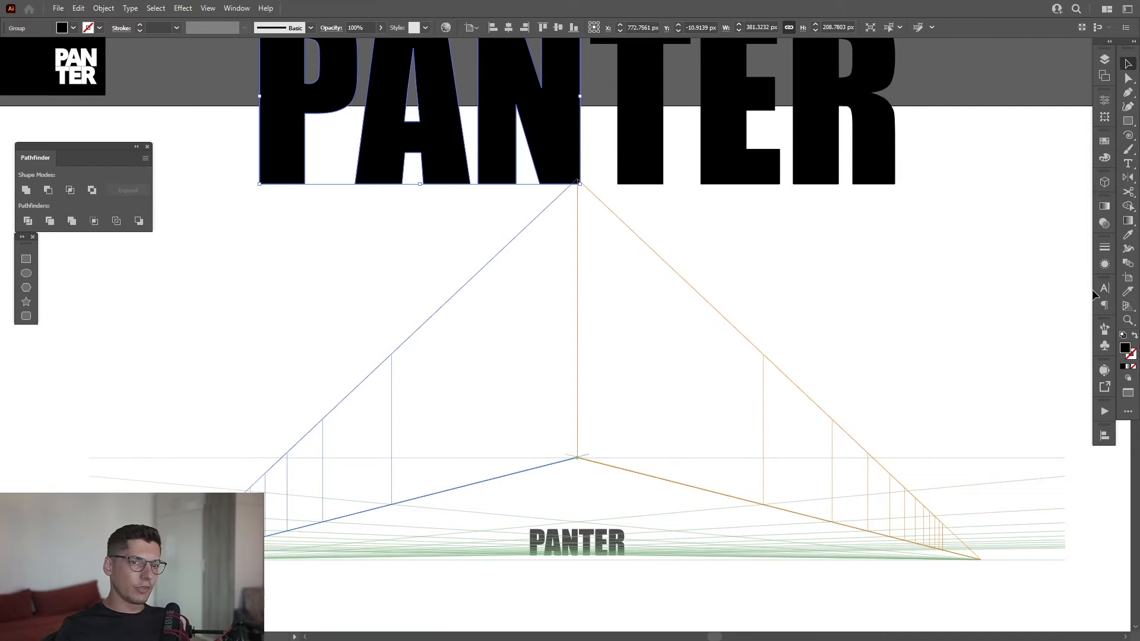
Place the PAN letter group on the left perspective plane
{"action": "left_click", "coordinate": [1103, 304]}
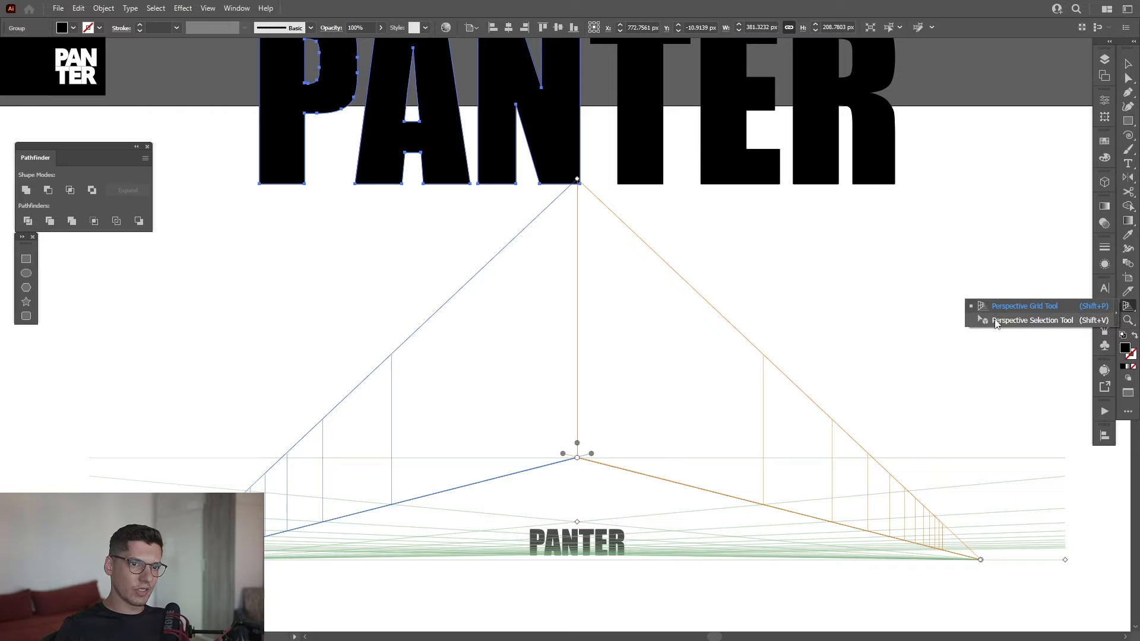
{"action": "mouse_move", "coordinate": [1032, 320]}
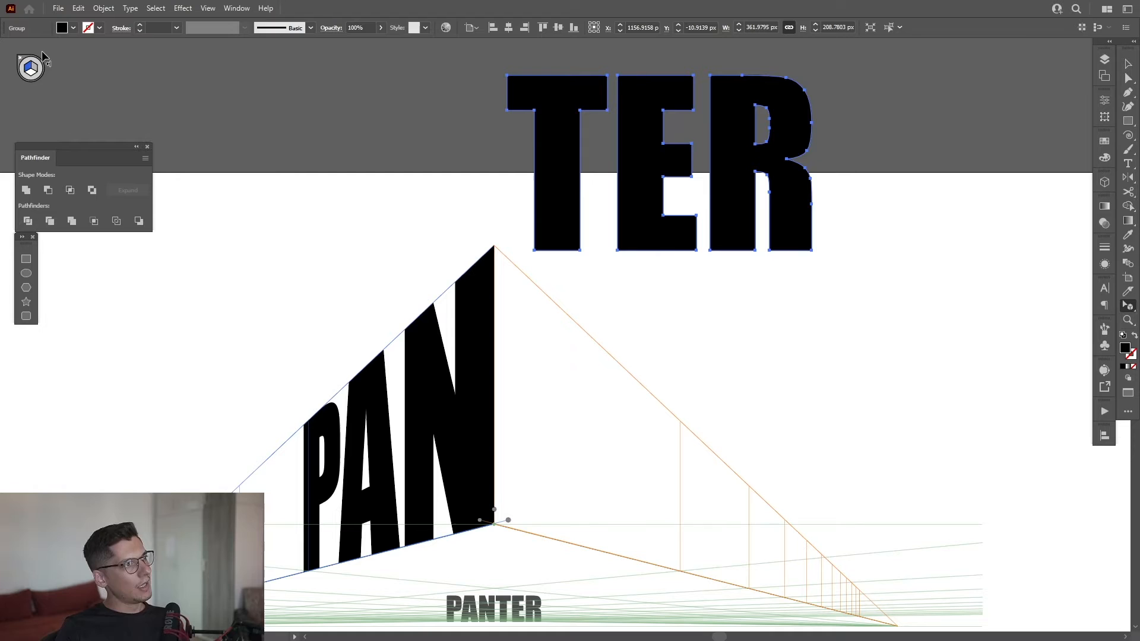
{"action": "mouse_move", "coordinate": [30, 69]}
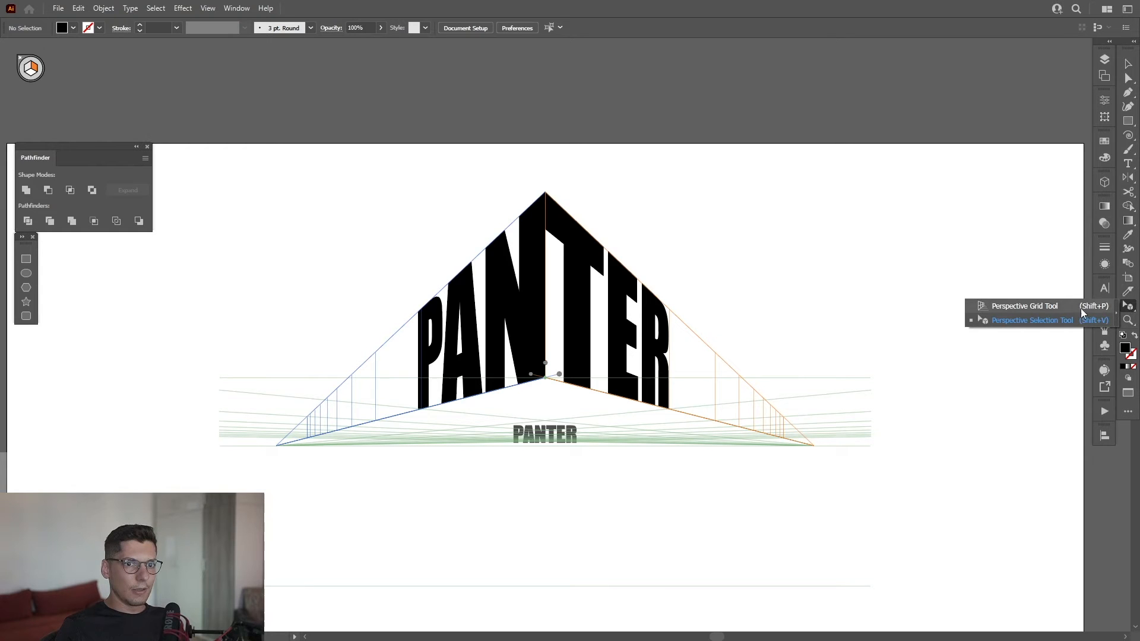
Place the TER letter group on the right perspective plane
{"action": "left_click", "coordinate": [1031, 320]}
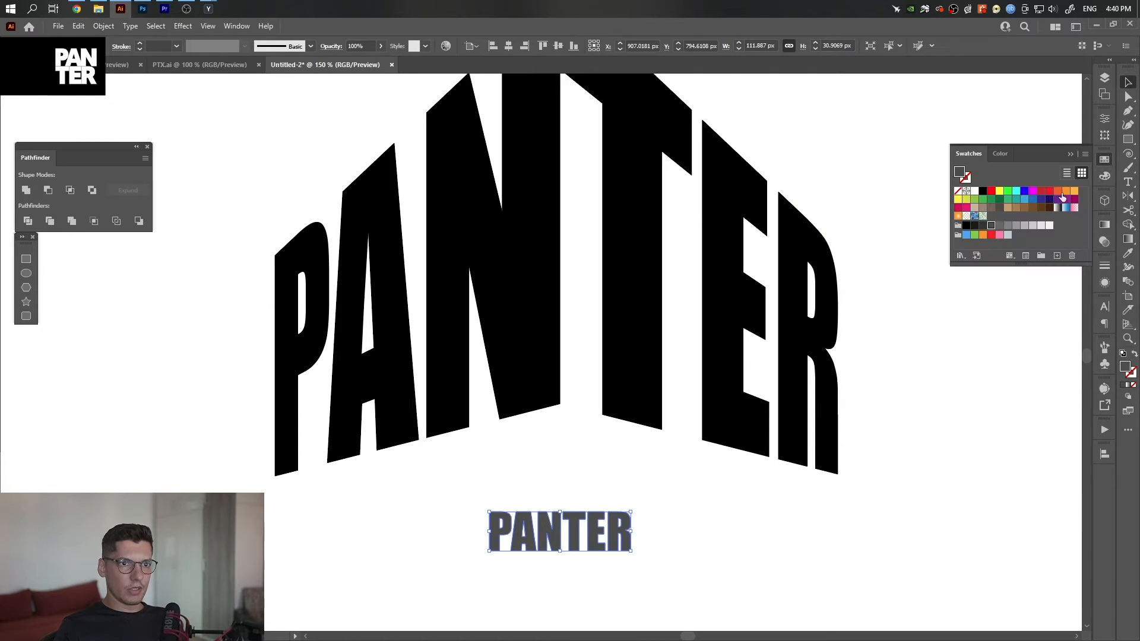
Fill the small PANTER copy dark blue and give PAN and TER a yellow-to-magenta gradient
{"action": "left_click", "coordinate": [1041, 201]}
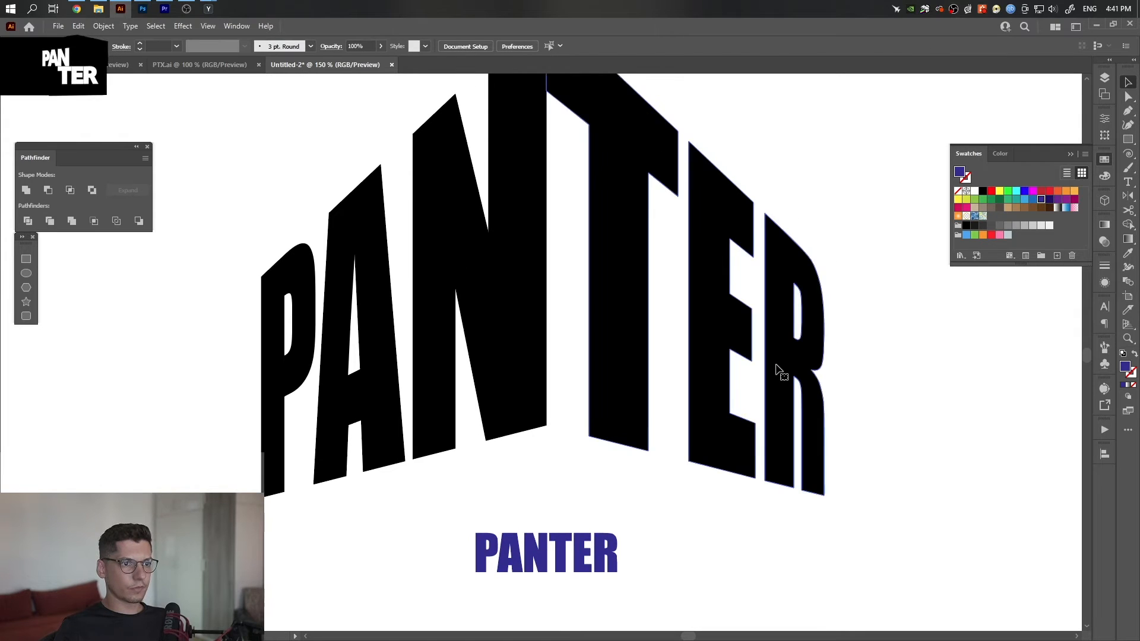
{"action": "left_click", "coordinate": [778, 367]}
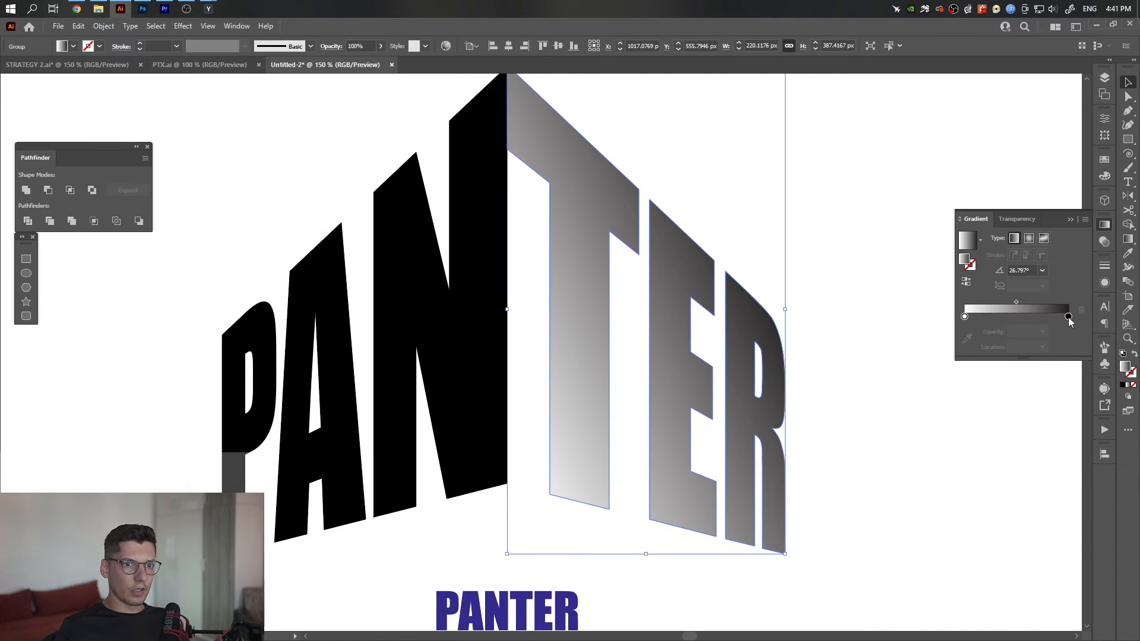
{"action": "left_click", "coordinate": [1068, 317]}
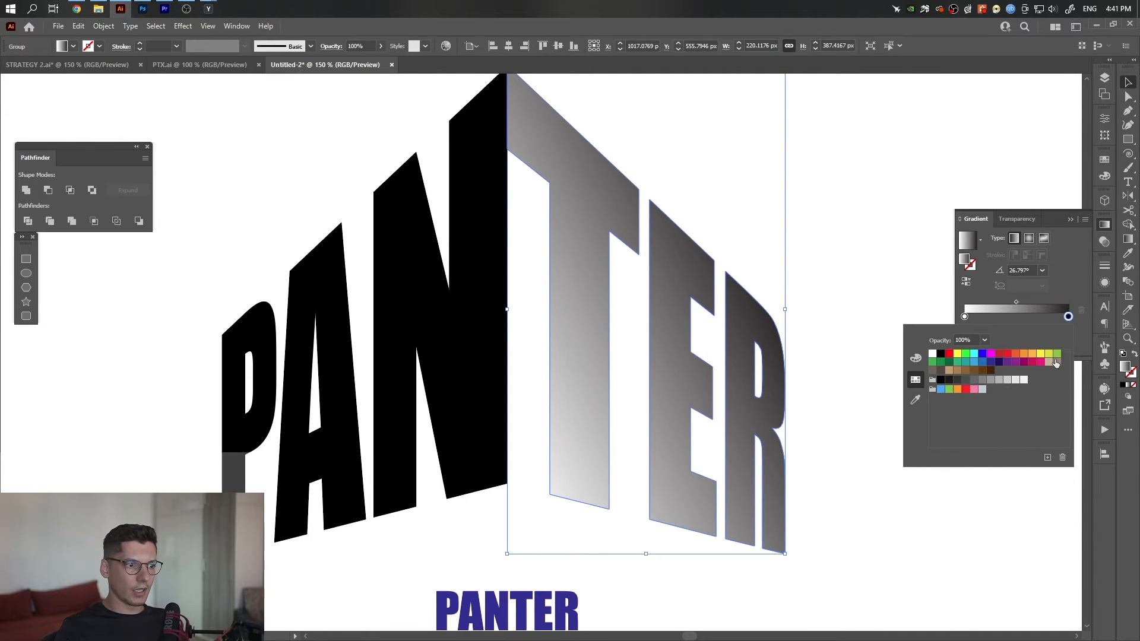
{"action": "left_click", "coordinate": [1039, 362]}
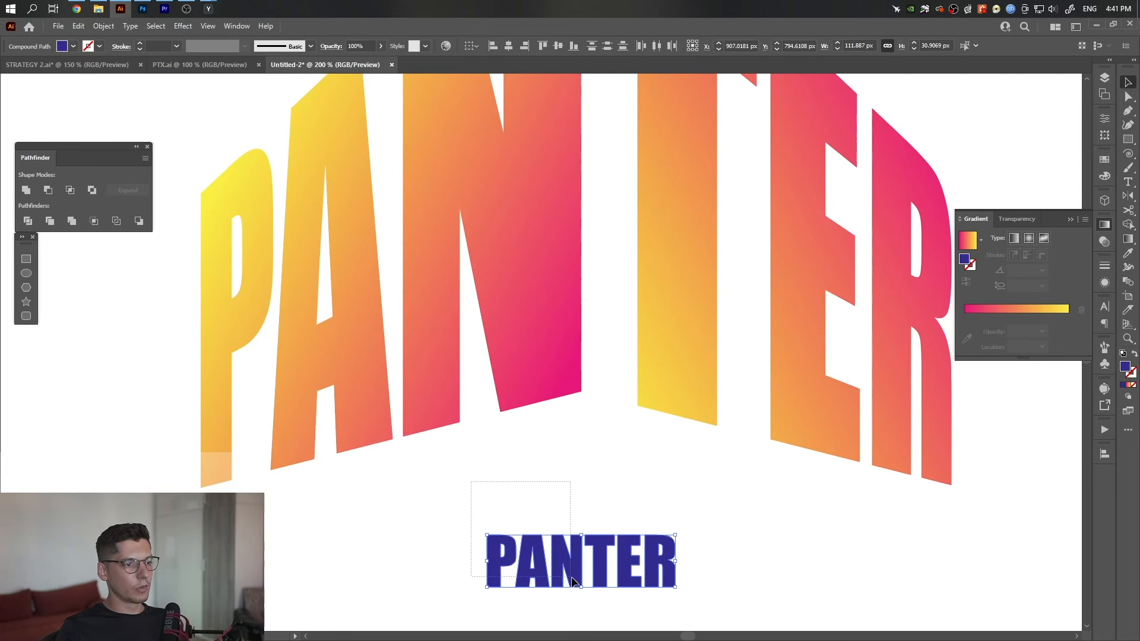
Group and send back the blue PANTER copy, then blend it with PAN at 400 steps
{"action": "key", "text": "ctrl+g"}
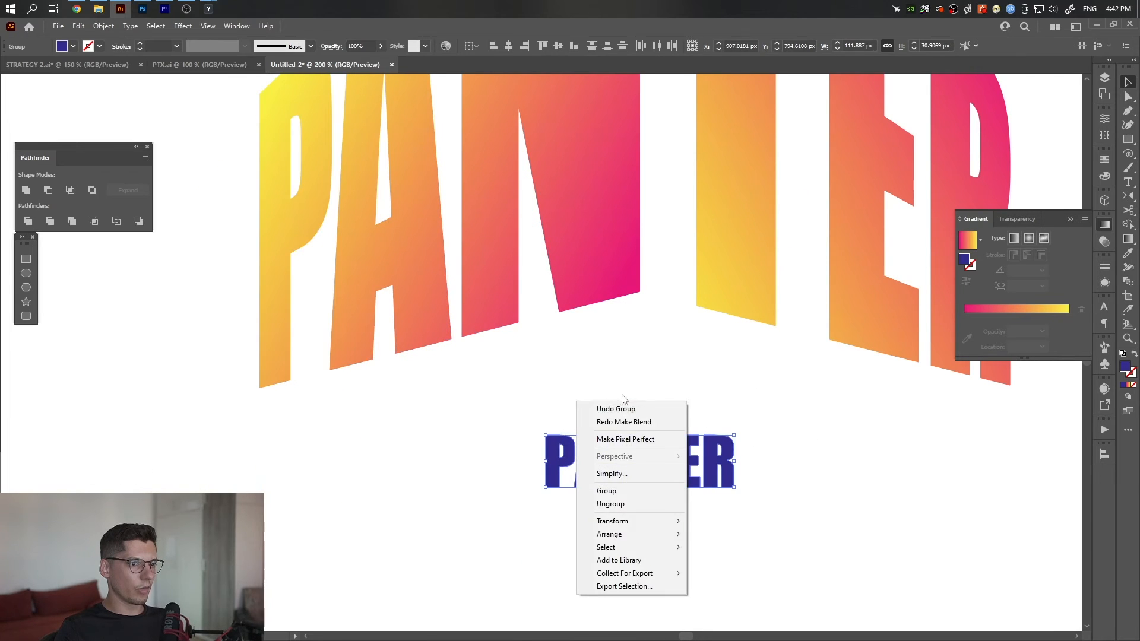
{"action": "mouse_move", "coordinate": [609, 533]}
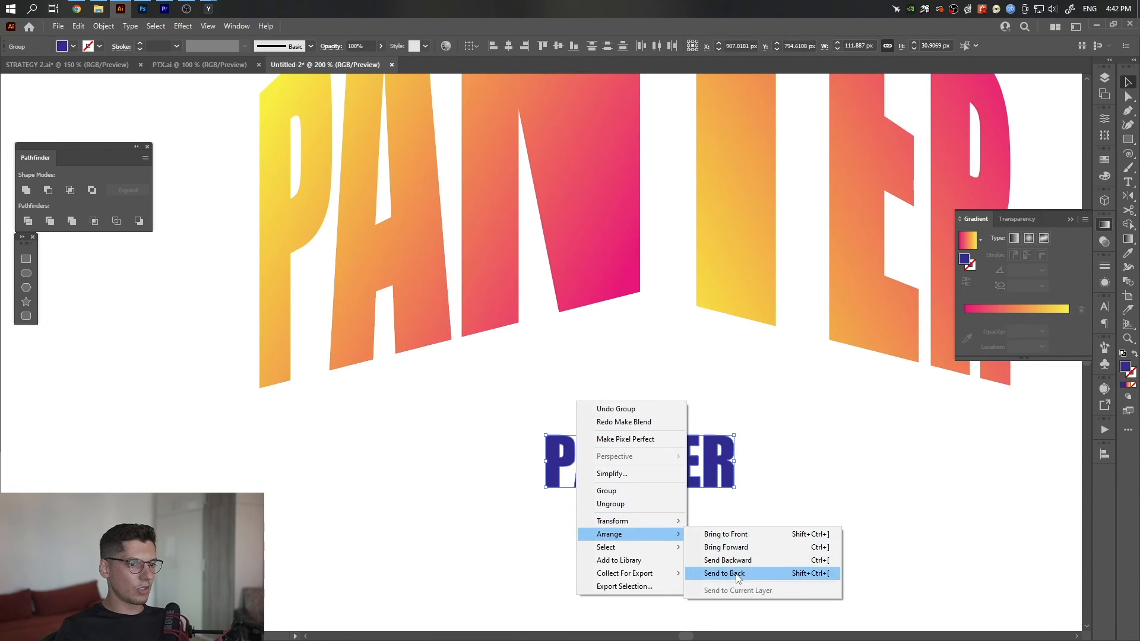
{"action": "left_click", "coordinate": [722, 574]}
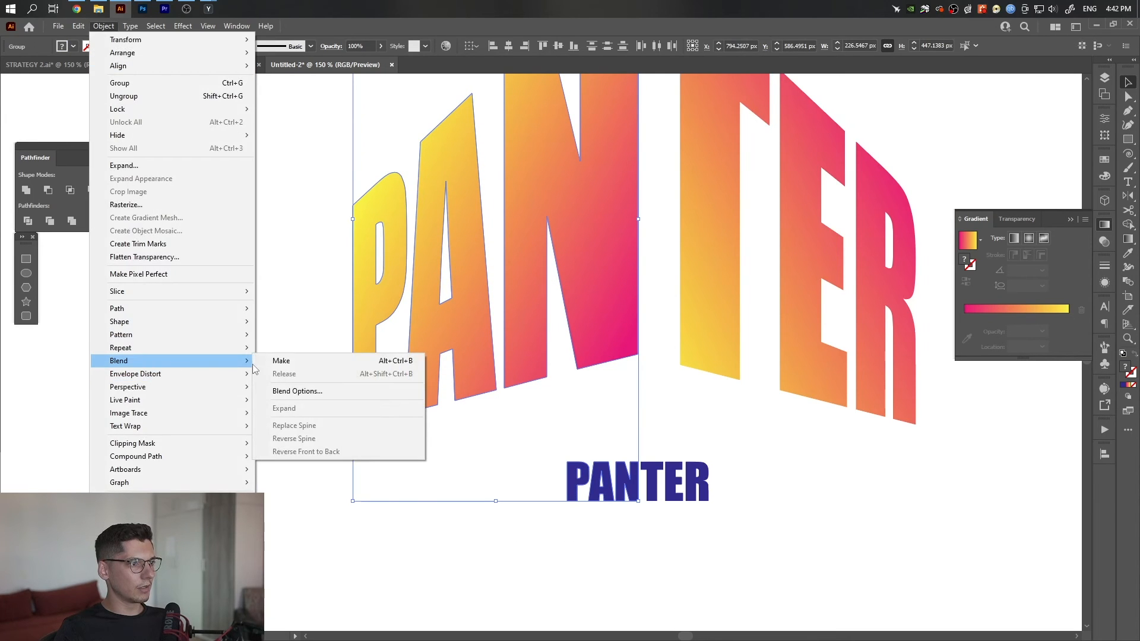
{"action": "left_click", "coordinate": [281, 360]}
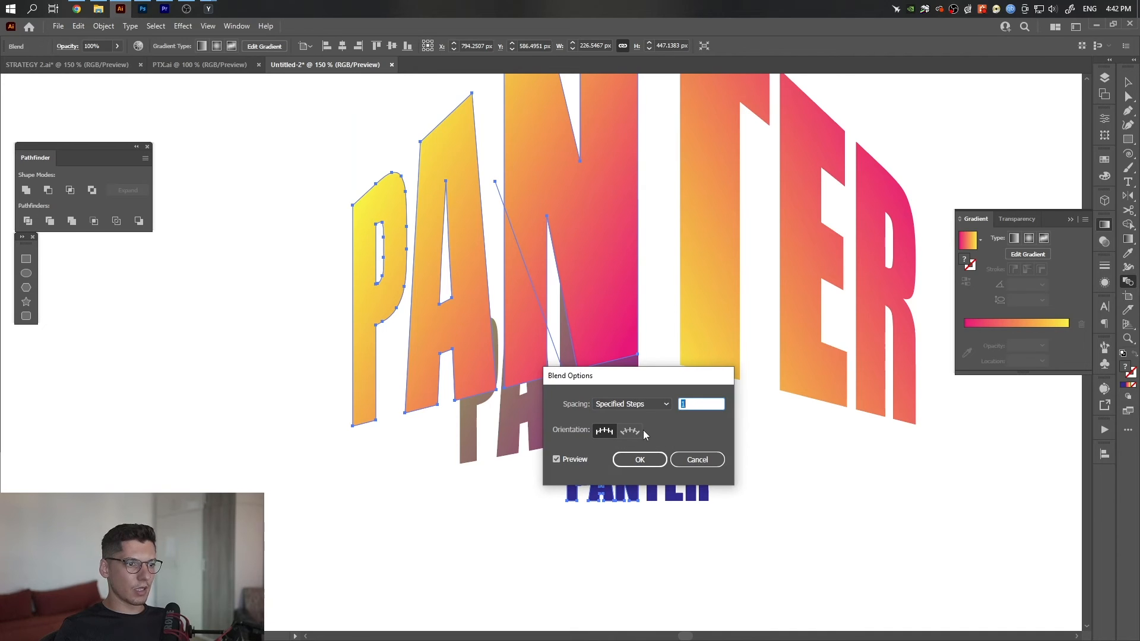
{"action": "type", "text": "400"}
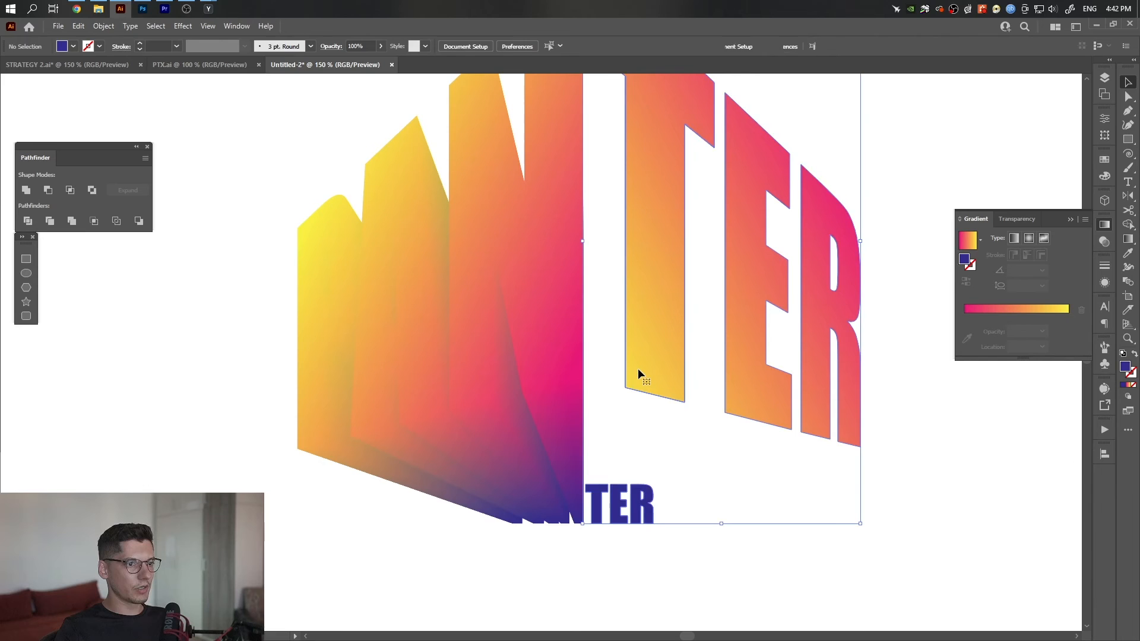
Blend TER with the blue copy using specified steps, undoing a stray edit
{"action": "left_click", "coordinate": [103, 25]}
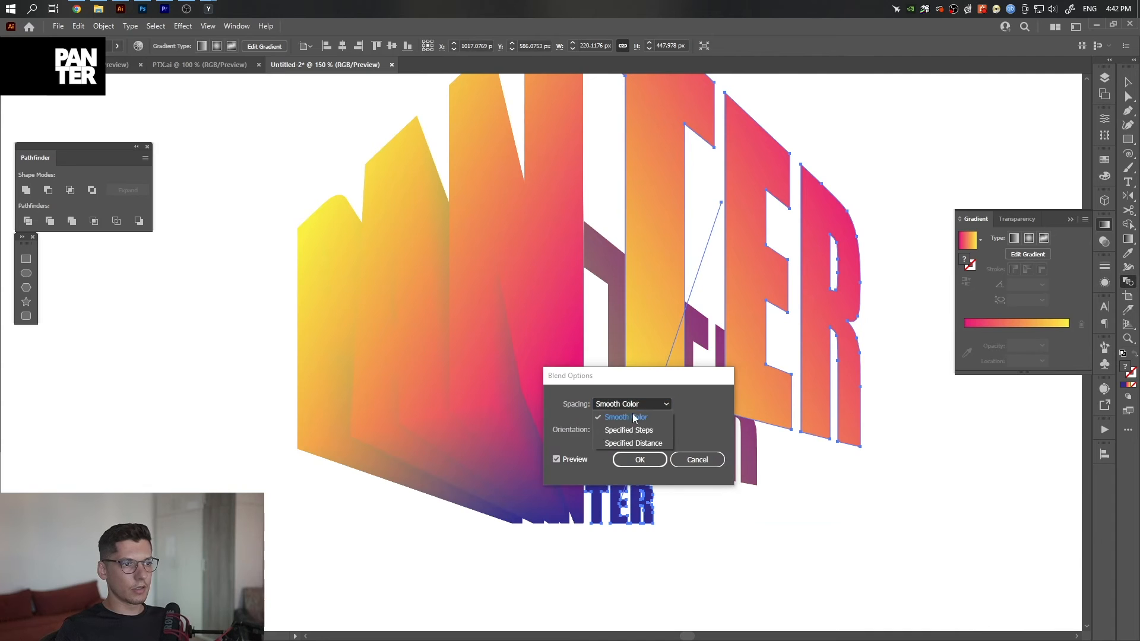
{"action": "left_click", "coordinate": [638, 460]}
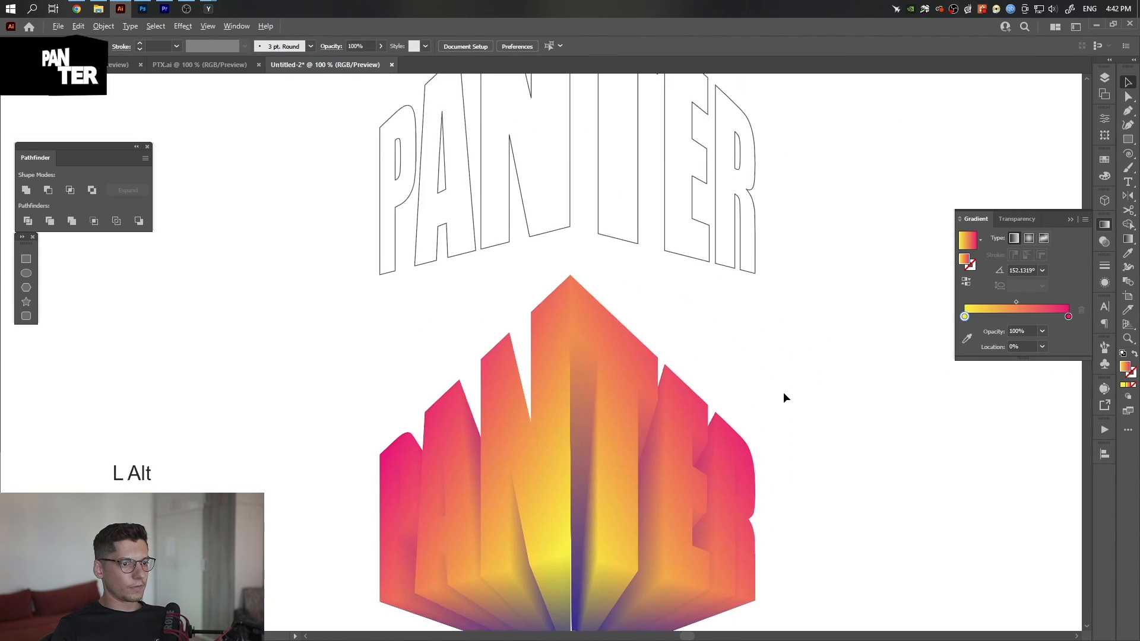
{"action": "key", "text": "ctrl+z"}
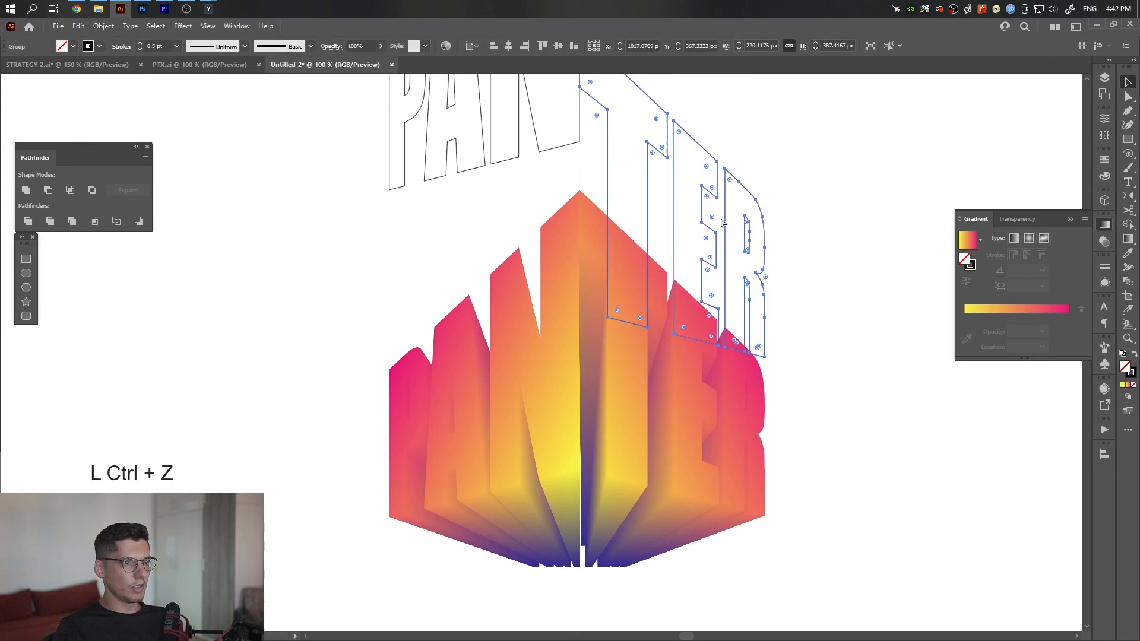
{"action": "right_click", "coordinate": [578, 218]}
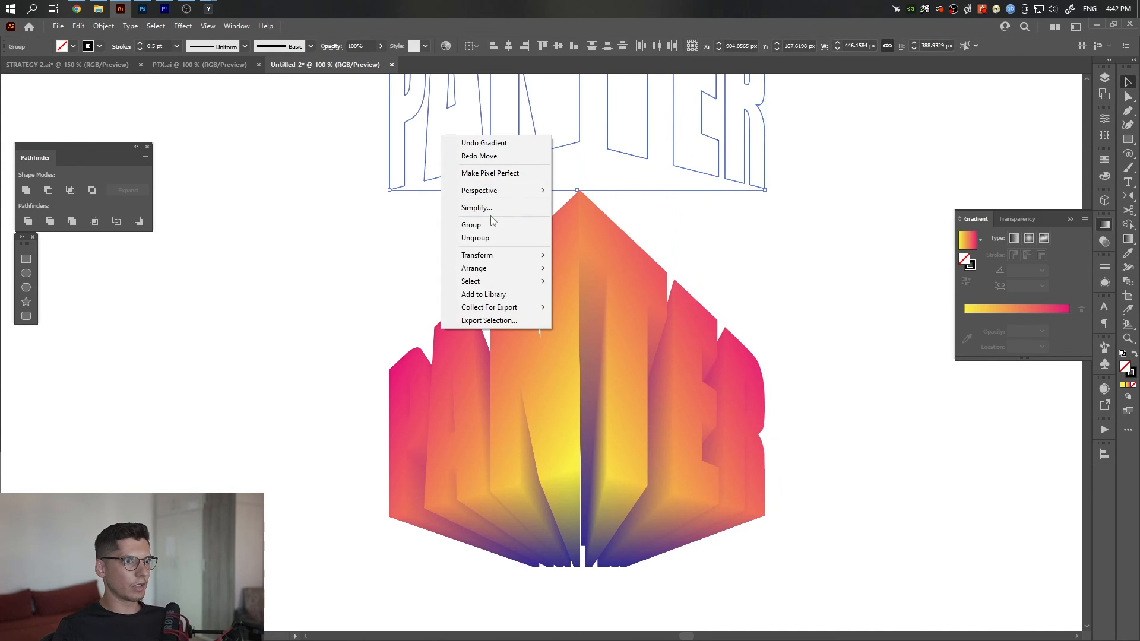